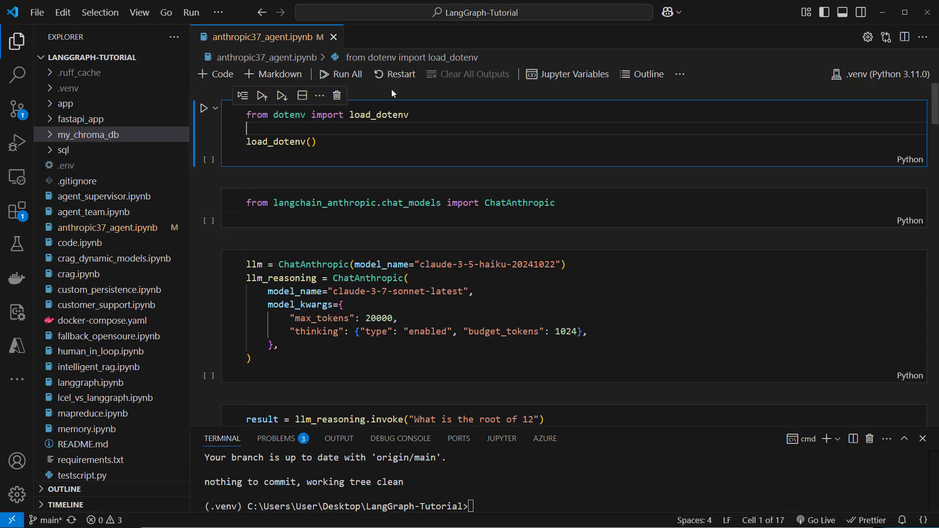
Step: Run the load_dotenv cell and highlight the ChatAnthropic and langchain_anthropic import names
{"action": "left_click", "coordinate": [205, 109]}
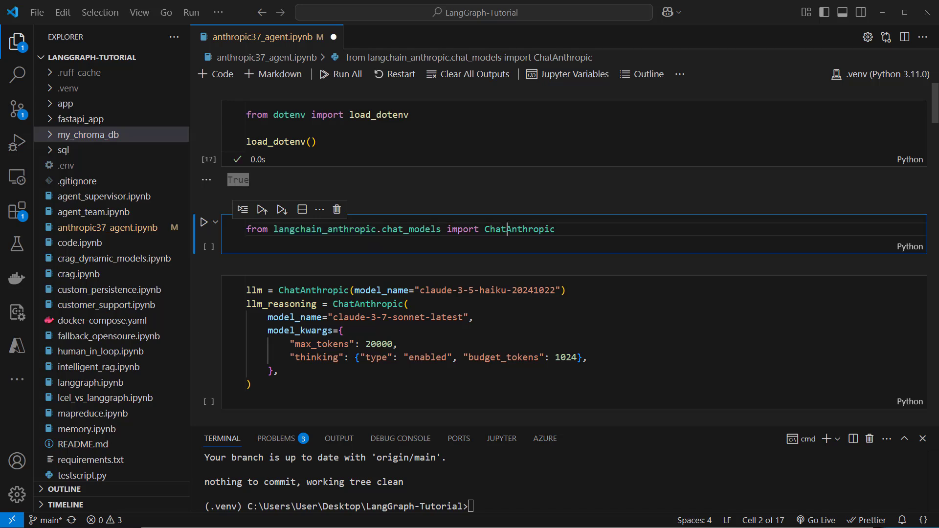
{"action": "double_click", "coordinate": [519, 229]}
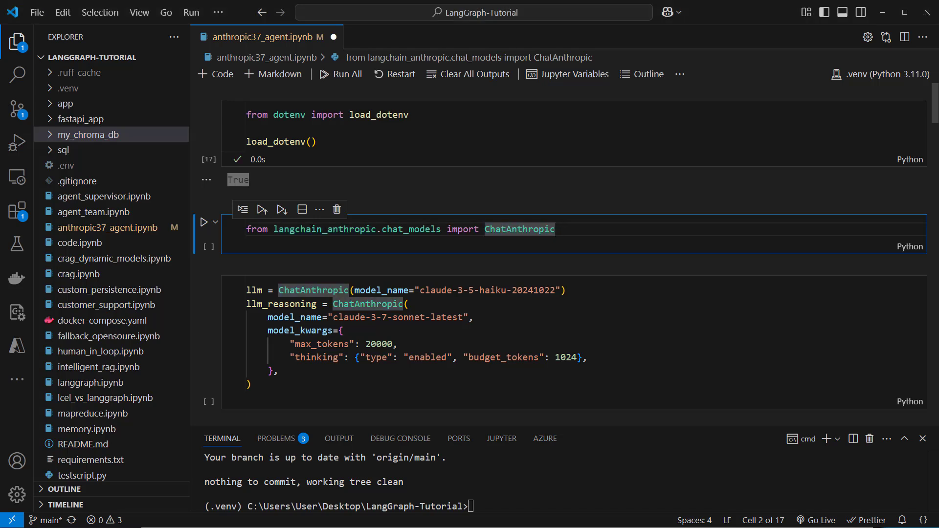
{"action": "double_click", "coordinate": [323, 229]}
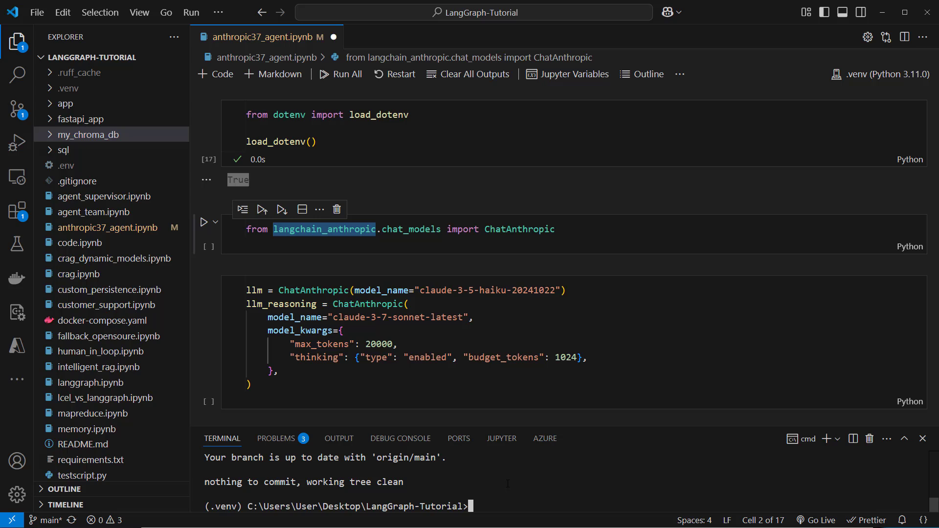
Step: Install the langchain-anthropic package with pip in the terminal
{"action": "type", "text": "pip install"}
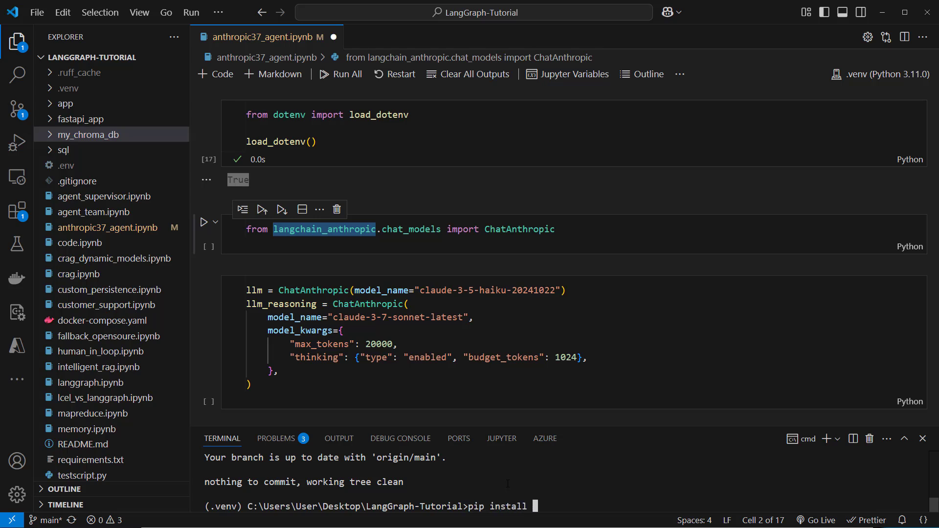
{"action": "type", "text": "langch"}
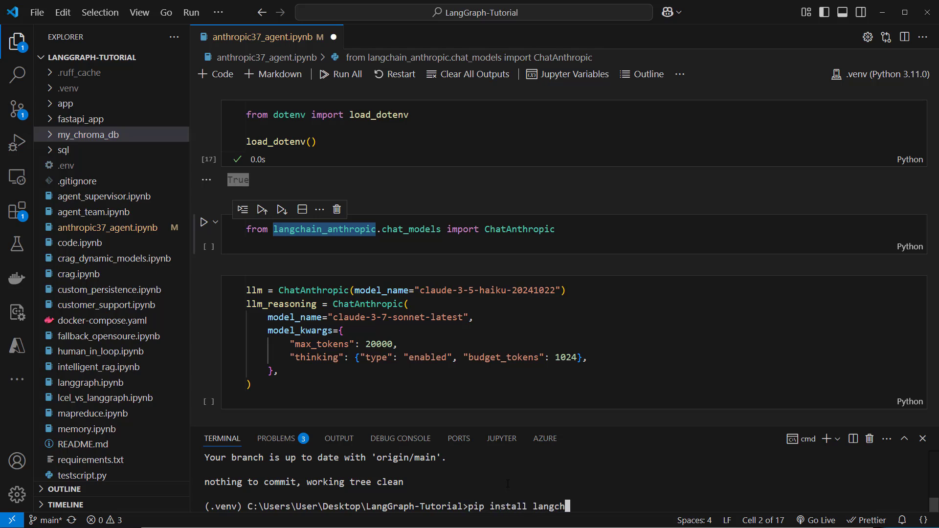
{"action": "type", "text": "ain-anthropic"}
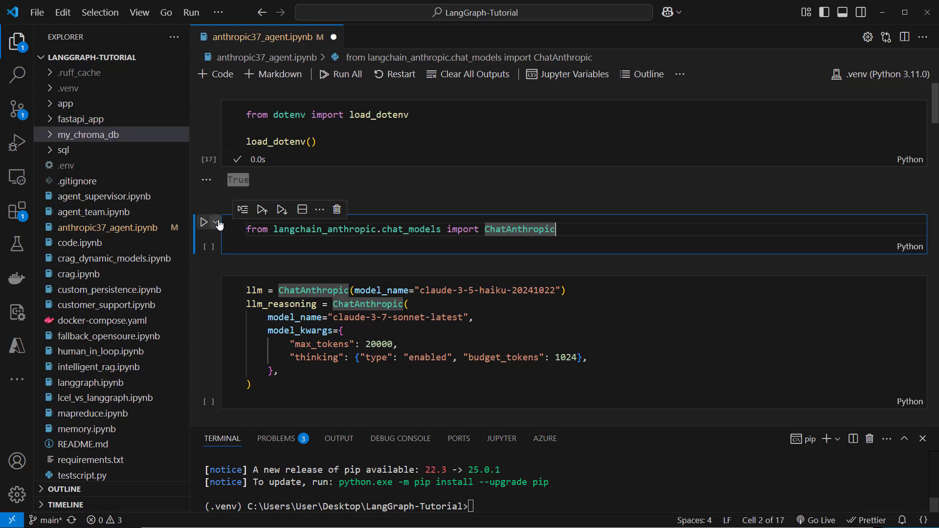
Step: Run the ChatAnthropic import cell and review the thinking and model_kwargs settings
{"action": "left_click", "coordinate": [204, 222]}
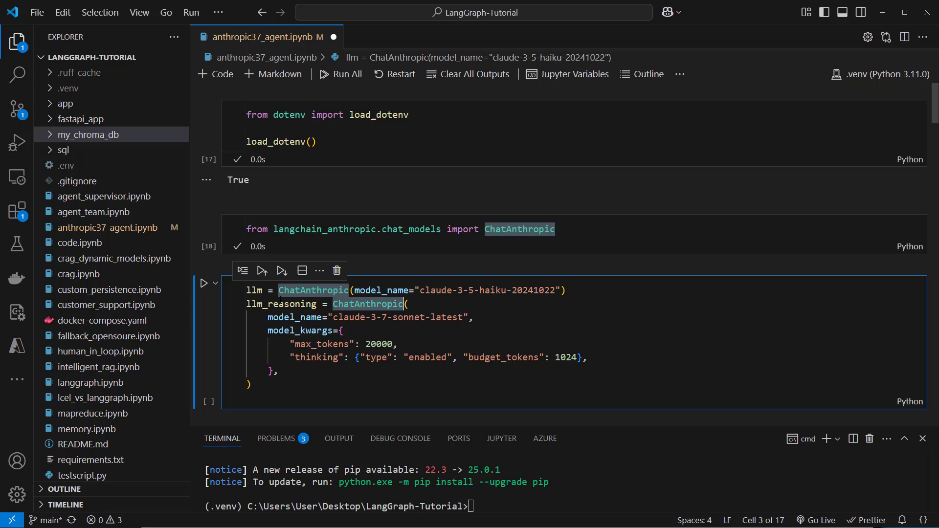
{"action": "left_click", "coordinate": [409, 304]}
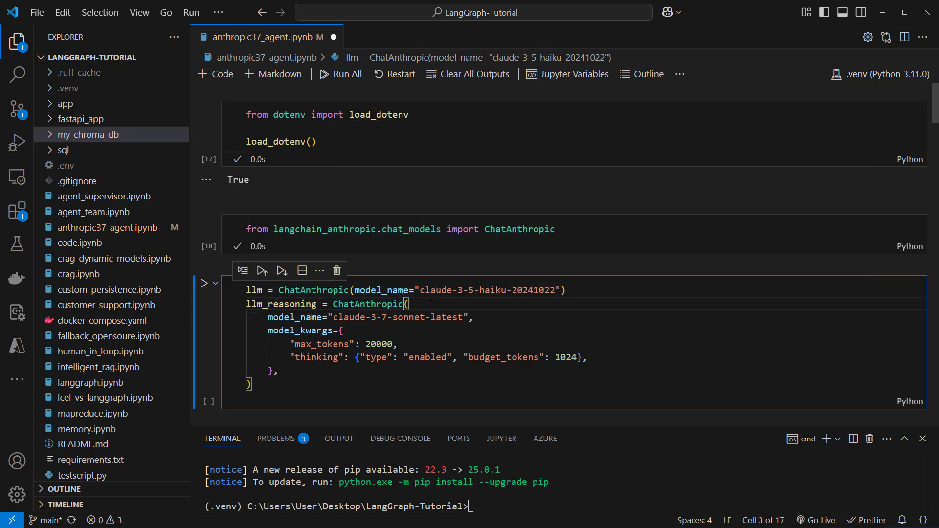
{"action": "double_click", "coordinate": [300, 330]}
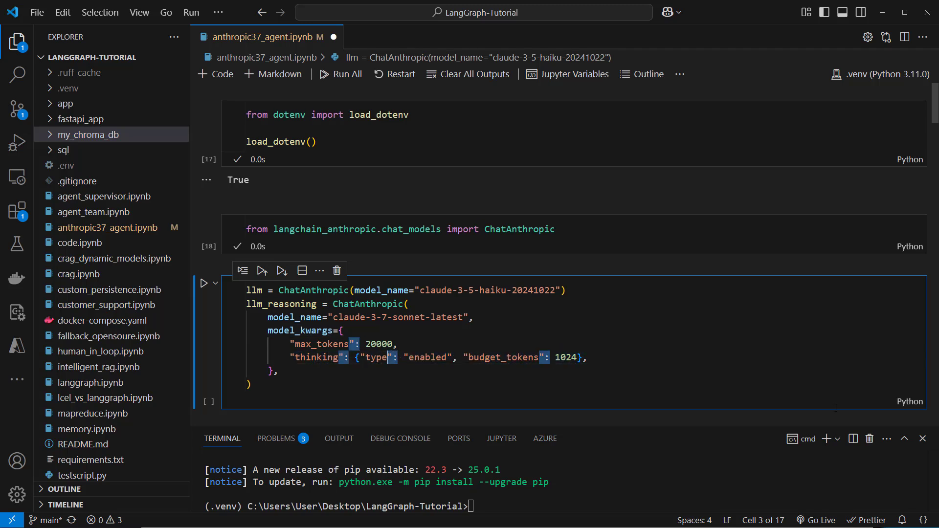
{"action": "double_click", "coordinate": [316, 357]}
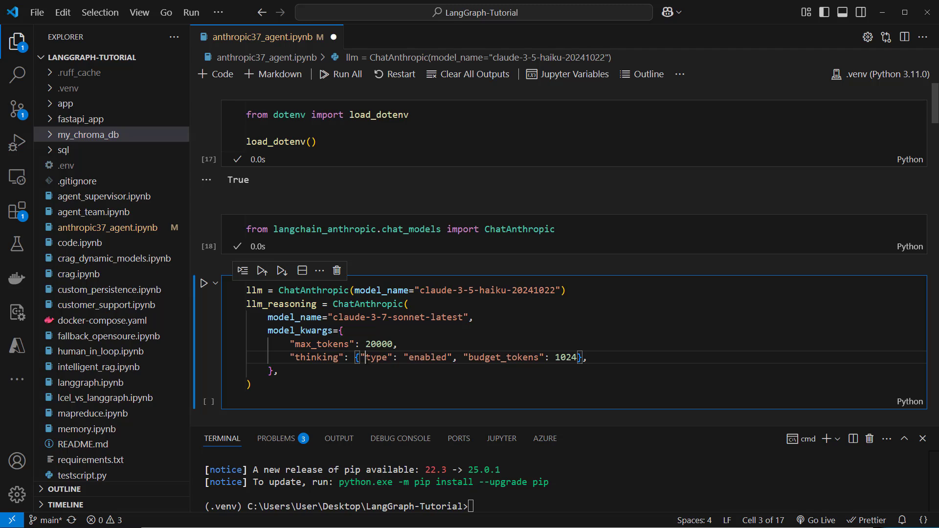
{"action": "double_click", "coordinate": [502, 357]}
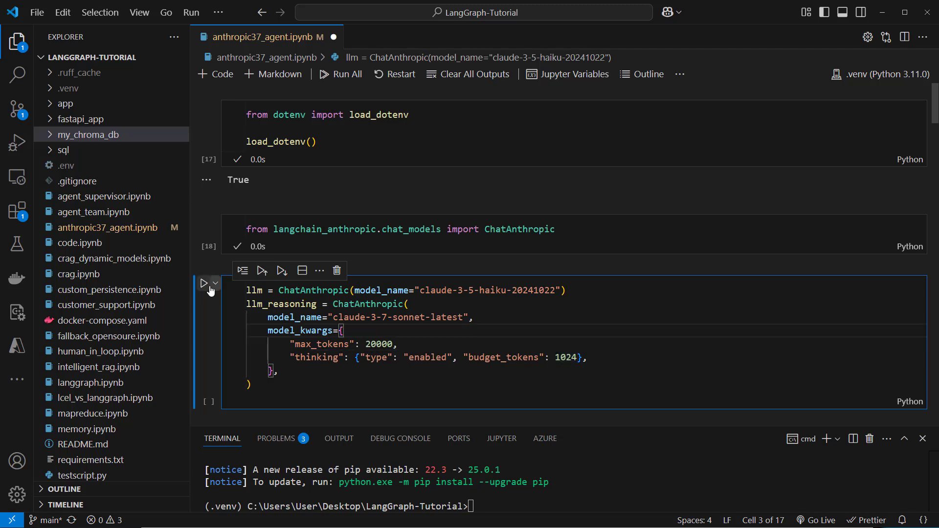
Step: Run the llm and llm_reasoning cell and inspect the AIMessage for 'What is the root of 12'
{"action": "left_click", "coordinate": [204, 283]}
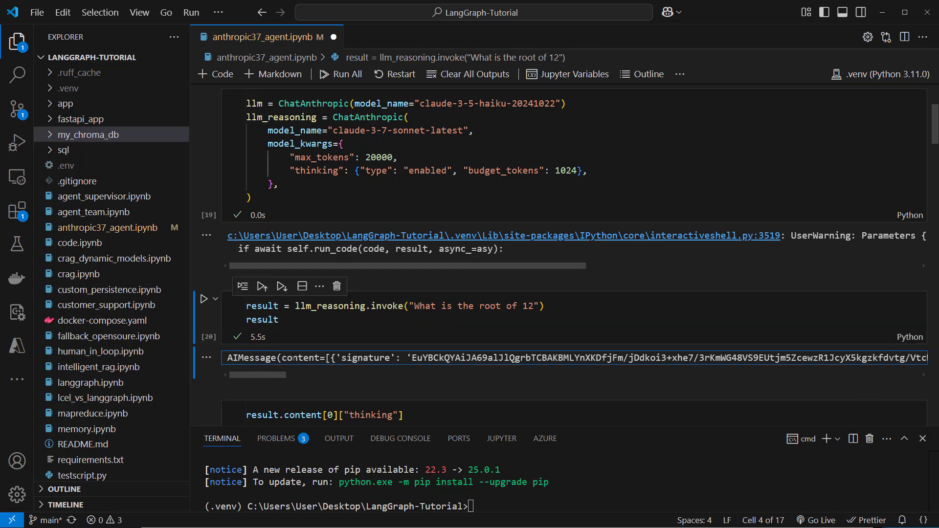
{"action": "double_click", "coordinate": [301, 358]}
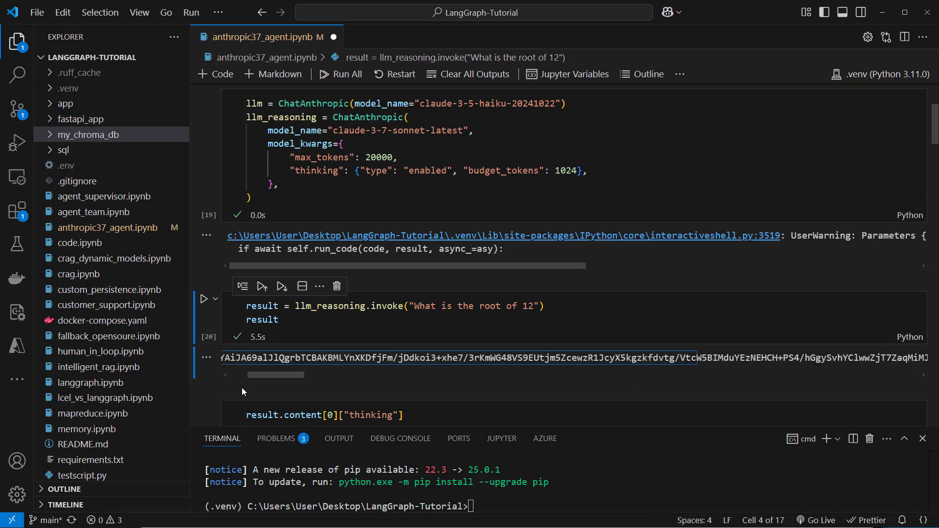
Step: Run the result.content[0]["thinking"] cell to show the thinking text
{"action": "scroll", "scroll_direction": "down", "scroll_amount": 3}
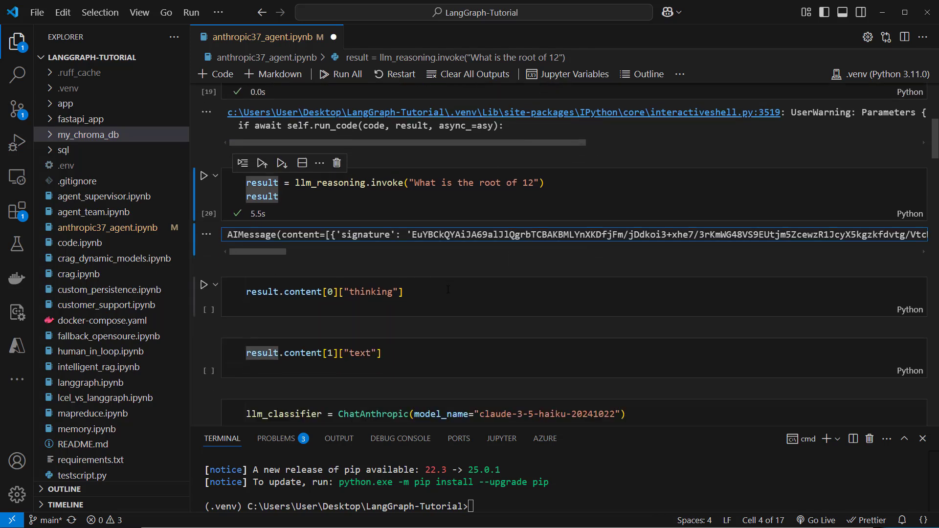
{"action": "left_click", "coordinate": [325, 291]}
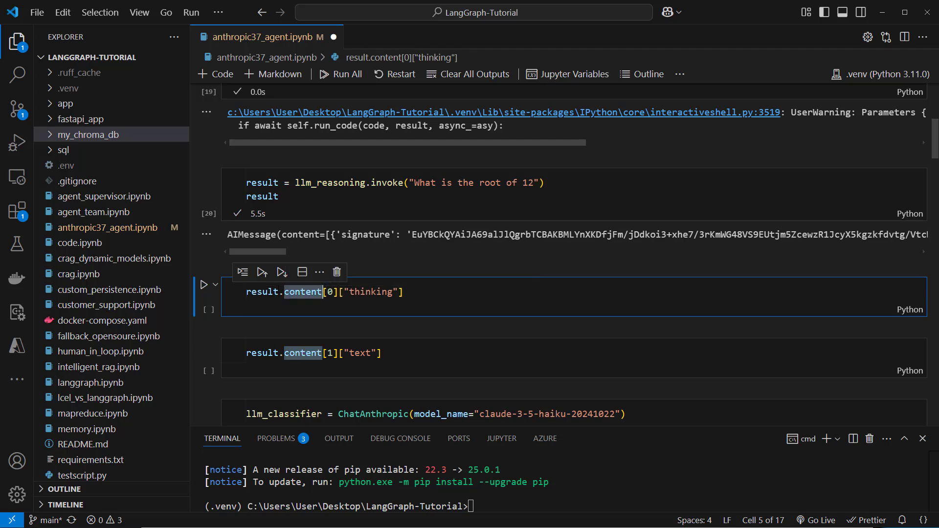
{"action": "double_click", "coordinate": [370, 292]}
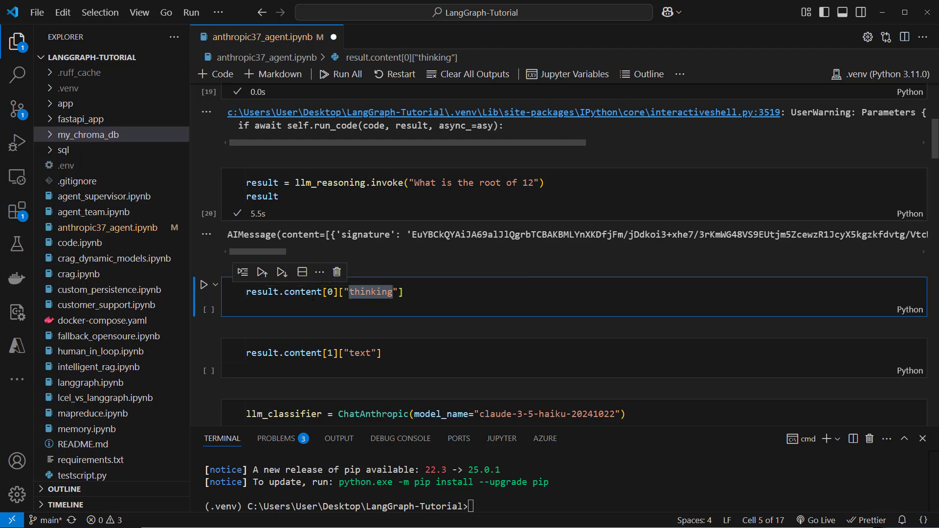
{"action": "mouse_move", "coordinate": [303, 292]}
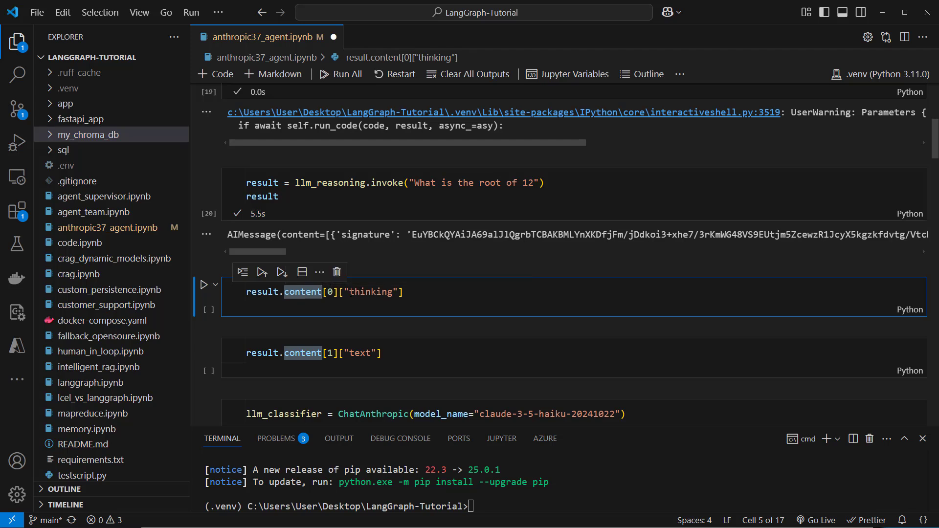
{"action": "double_click", "coordinate": [370, 292]}
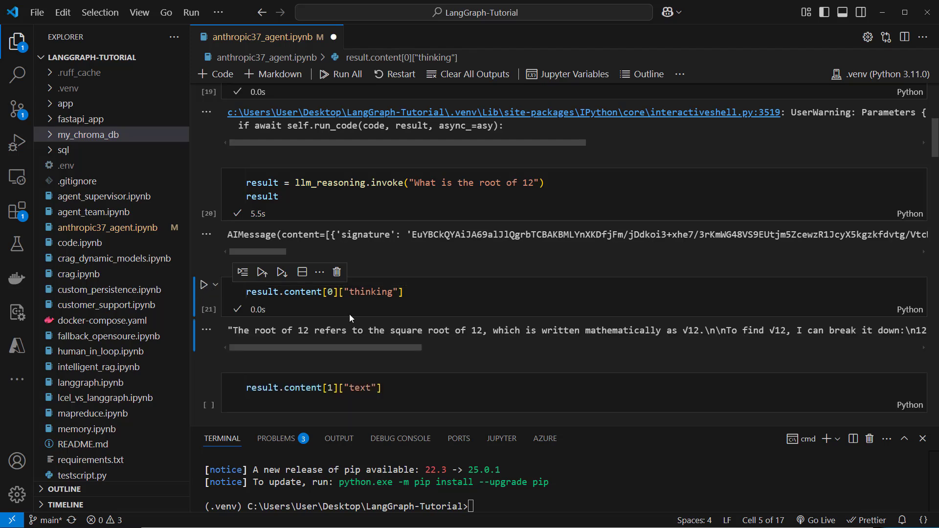
Step: Run the result.content[1]["text"] cell to show the final answer
{"action": "scroll", "scroll_direction": "down", "scroll_amount": 3}
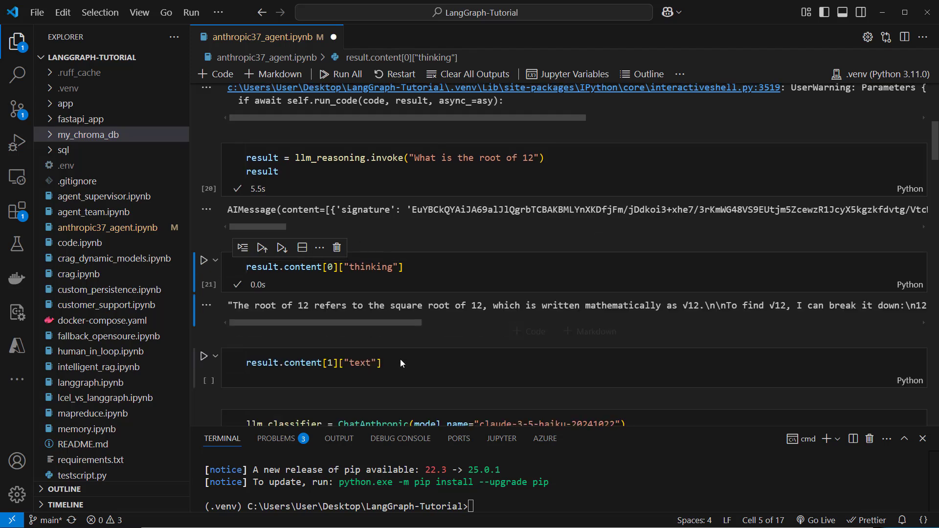
{"action": "left_click", "coordinate": [311, 363]}
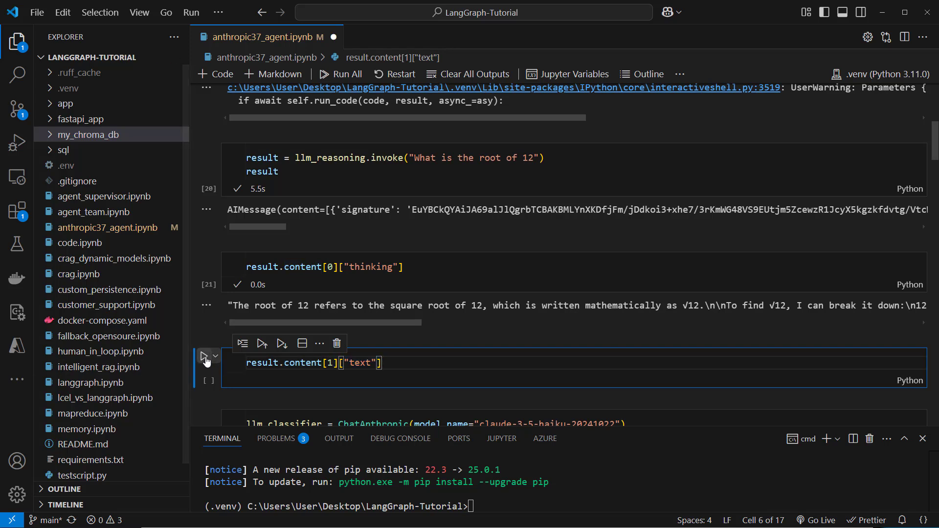
{"action": "left_click", "coordinate": [203, 356]}
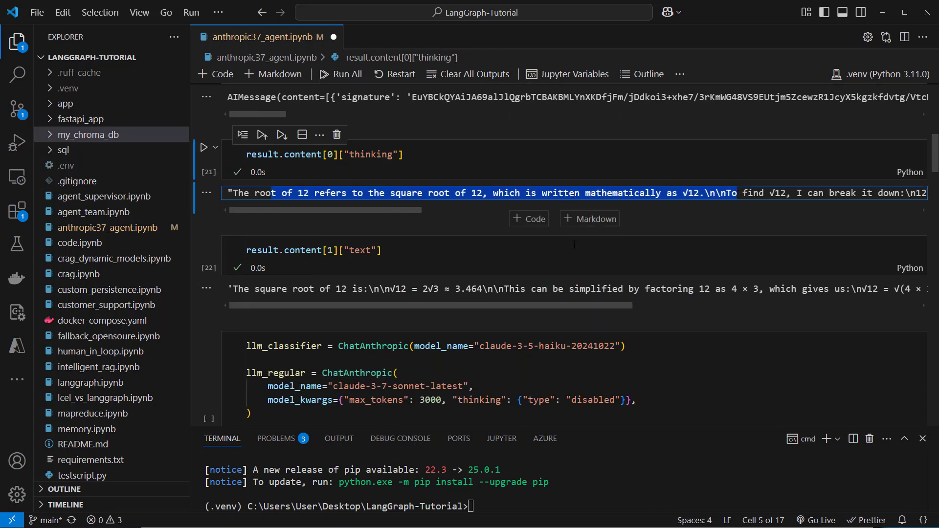
Step: Highlight llm_classifier, llm_regular and llm_thinking in the model-definition cell
{"action": "left_click", "coordinate": [315, 251]}
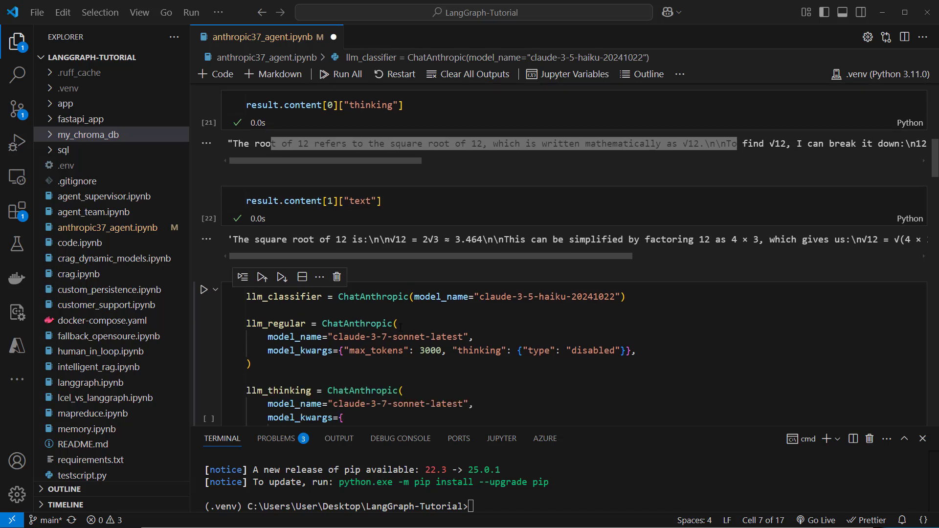
{"action": "double_click", "coordinate": [283, 297]}
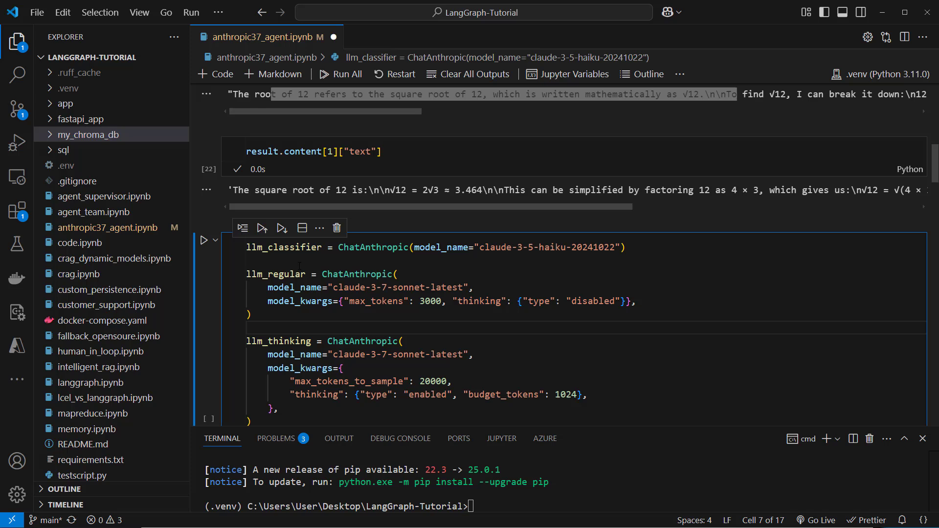
{"action": "double_click", "coordinate": [283, 247]}
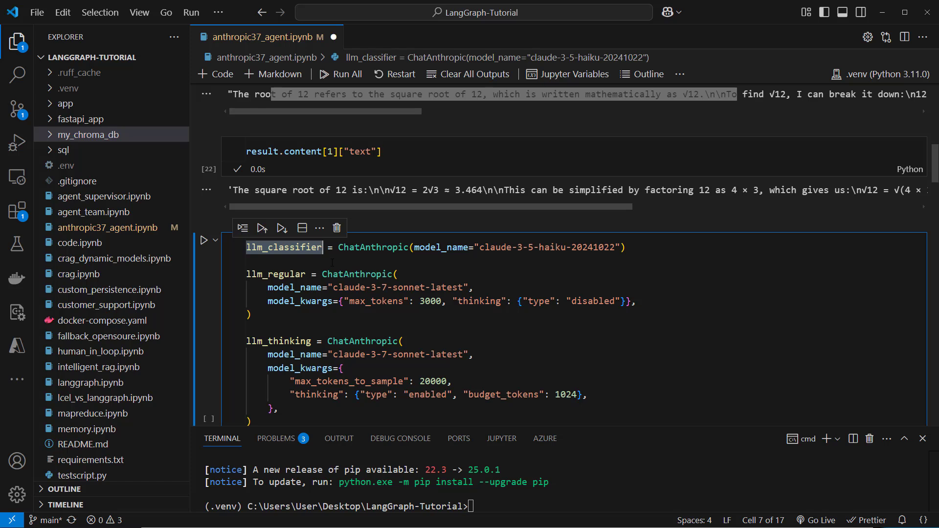
{"action": "mouse_move", "coordinate": [284, 274]}
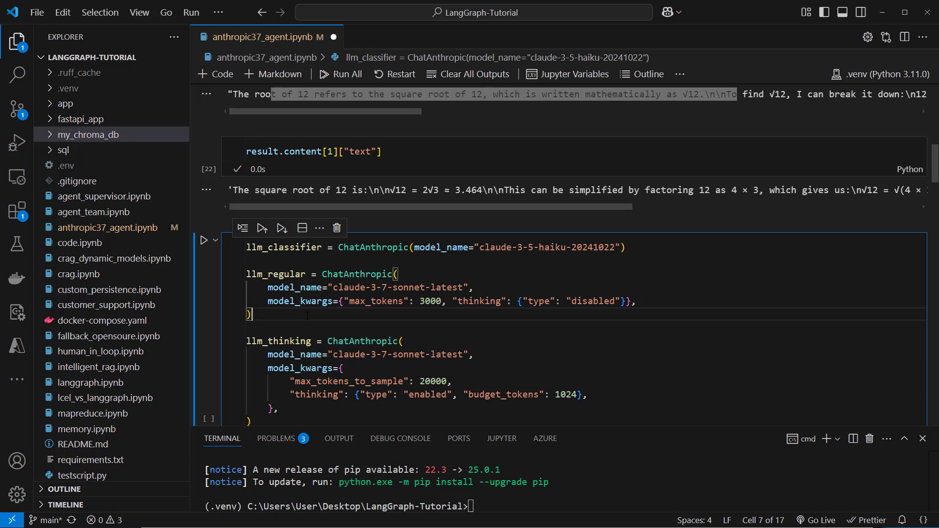
{"action": "double_click", "coordinate": [278, 341]}
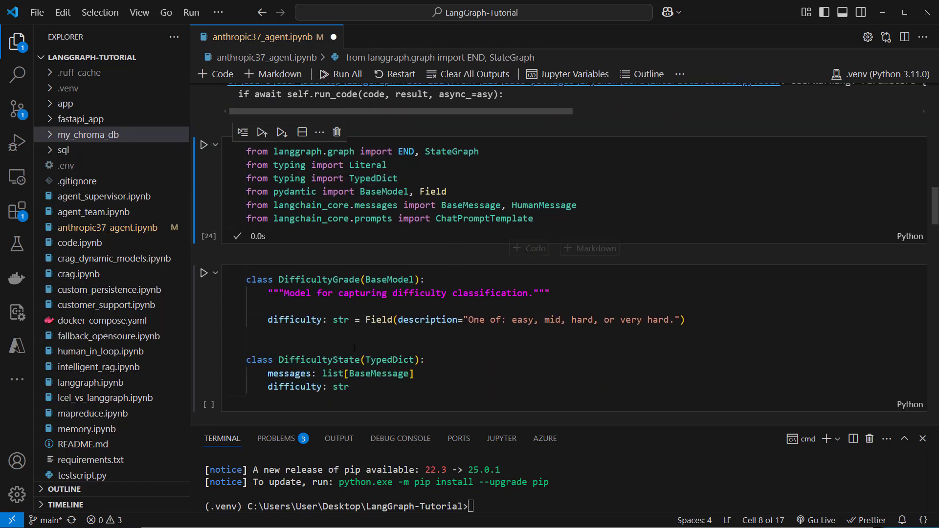
Step: Run the DifficultyGrade/DifficultyState class cell and scroll to the classify_difficulty cell
{"action": "double_click", "coordinate": [289, 373]}
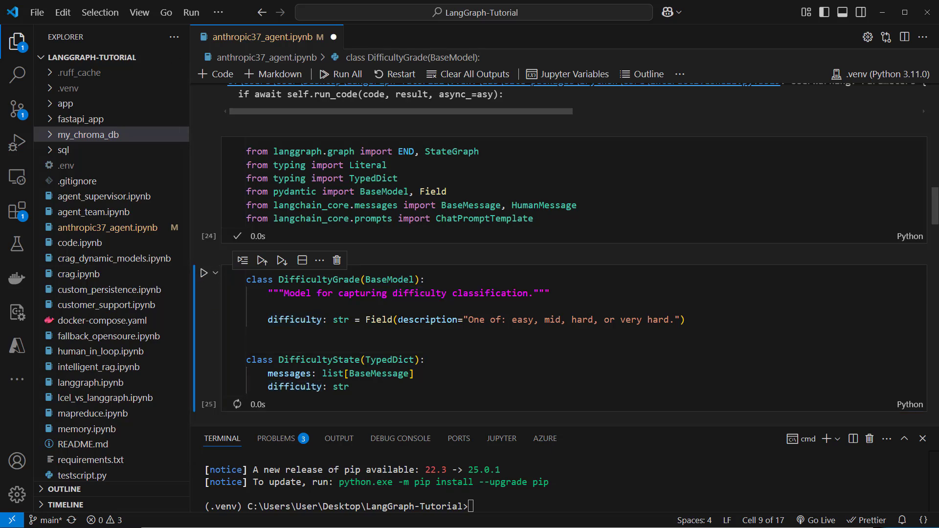
{"action": "scroll", "scroll_direction": "down", "scroll_amount": 3}
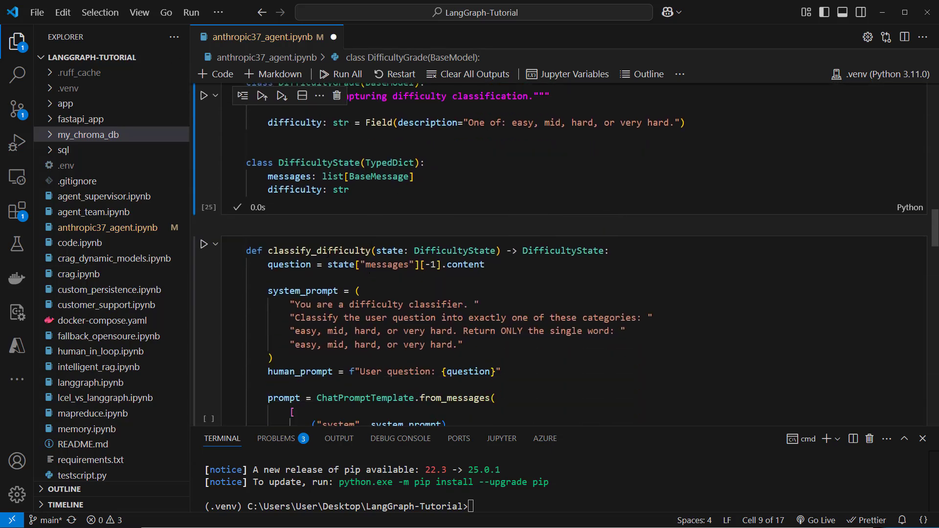
Step: Review and run the classify_difficulty and route_based_on_difficulty function cells
{"action": "double_click", "coordinate": [319, 251]}
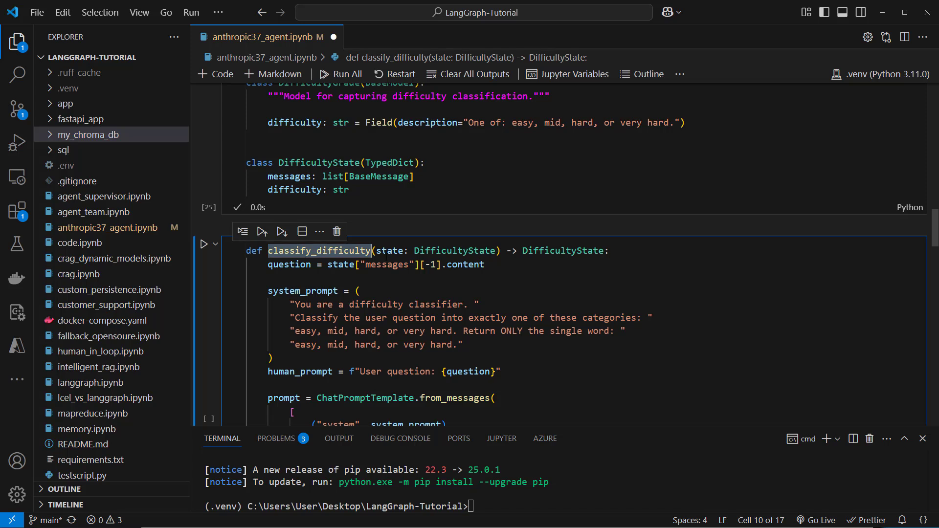
{"action": "scroll", "scroll_direction": "down", "scroll_amount": 3}
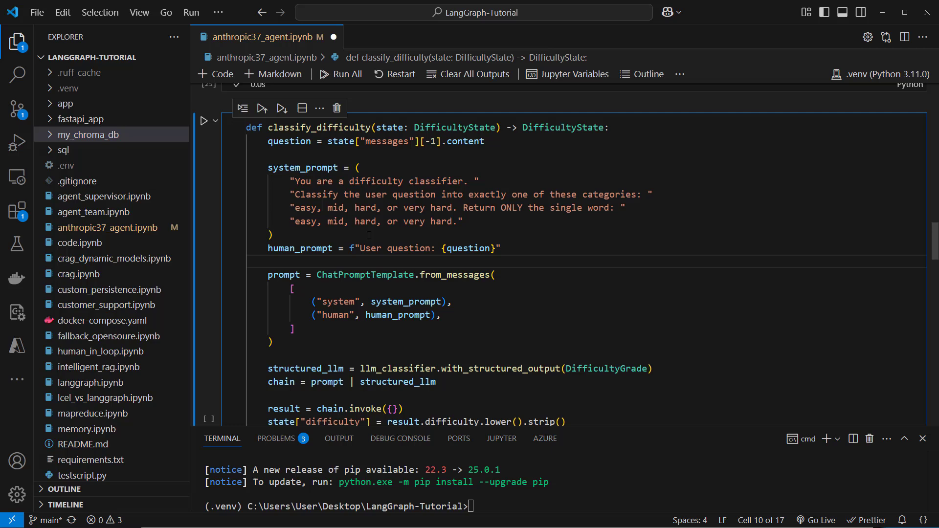
{"action": "scroll", "scroll_direction": "down", "scroll_amount": 3}
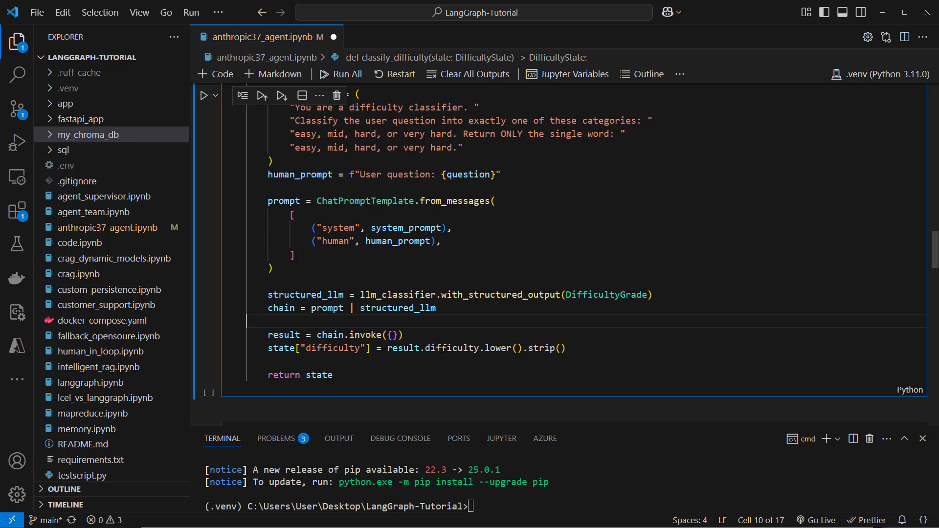
{"action": "double_click", "coordinate": [324, 348]}
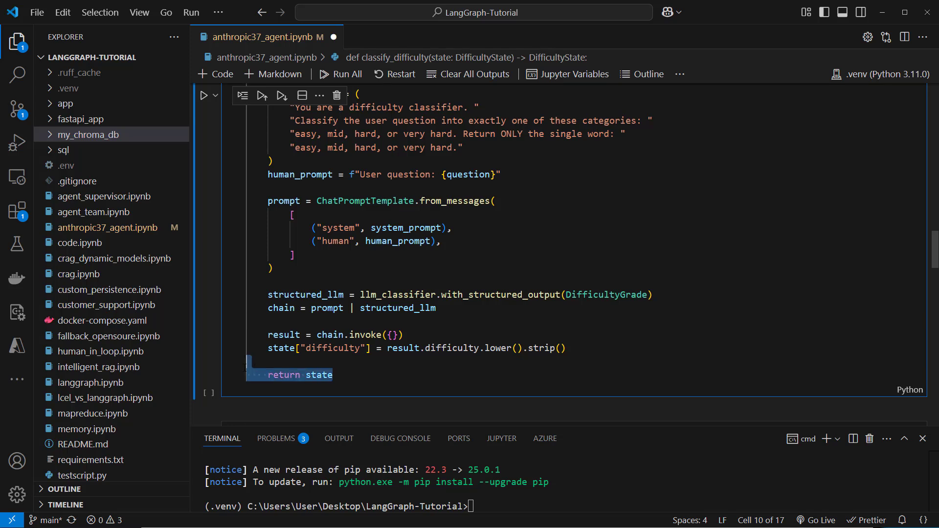
{"action": "left_click", "coordinate": [204, 96]}
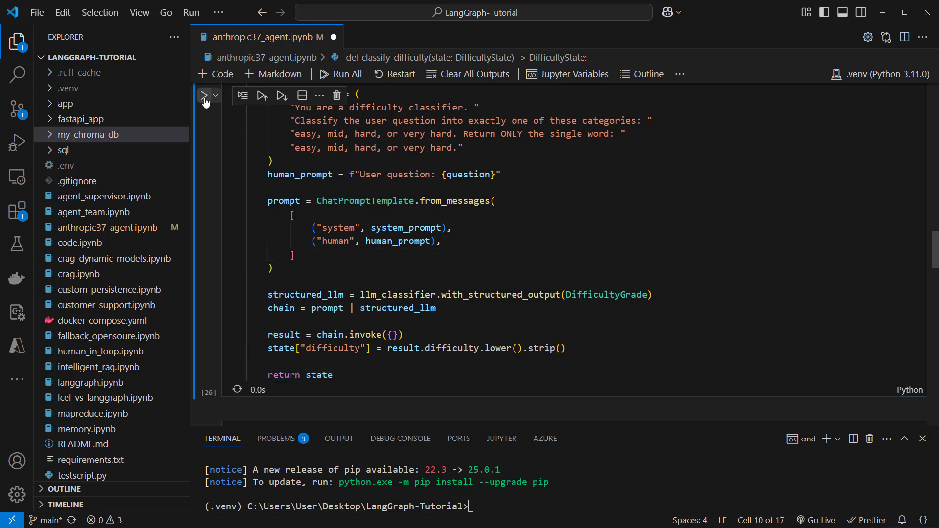
{"action": "left_click", "coordinate": [204, 95]}
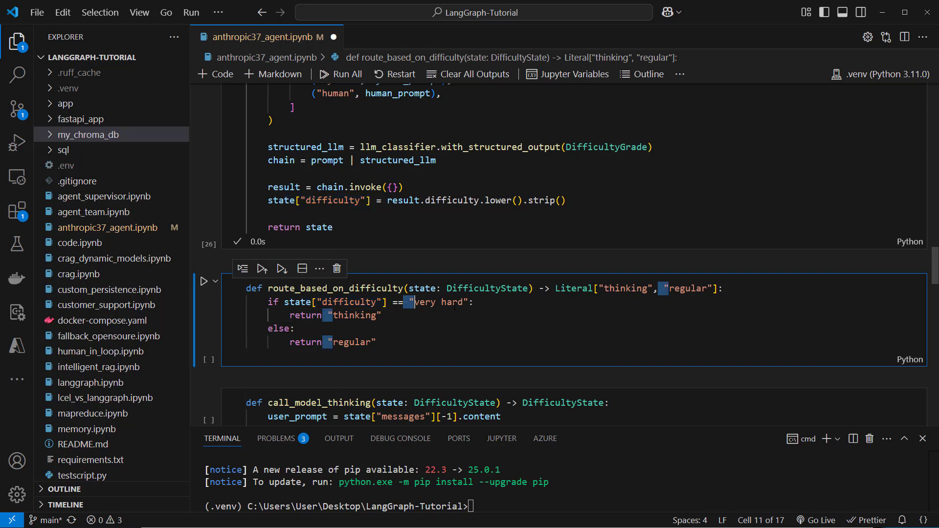
{"action": "double_click", "coordinate": [354, 316]}
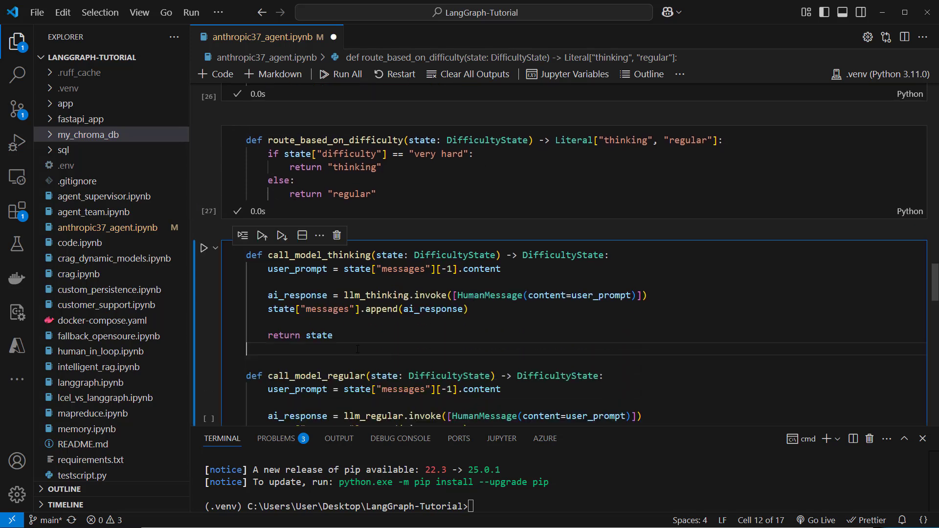
Step: Highlight user_prompt and llm_thinking, then run the call_model_thinking/call_model_regular cell
{"action": "double_click", "coordinate": [319, 254]}
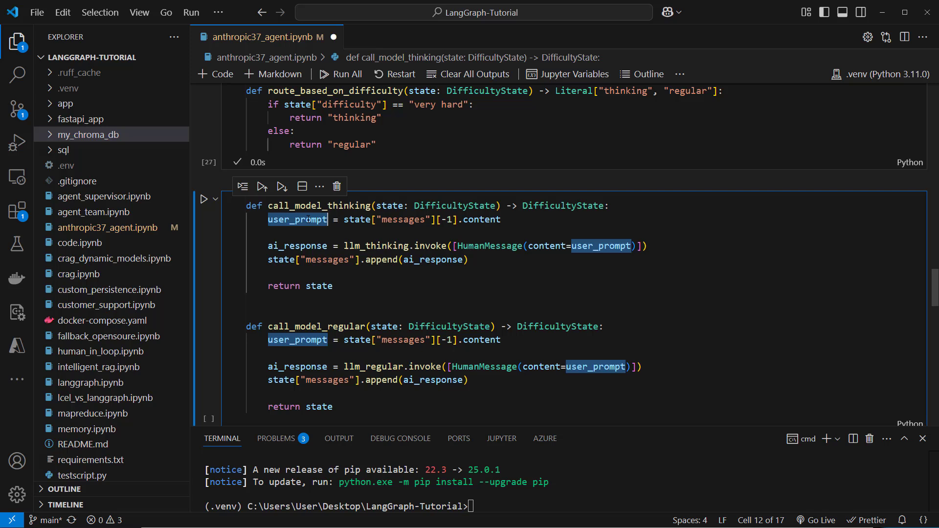
{"action": "double_click", "coordinate": [376, 245]}
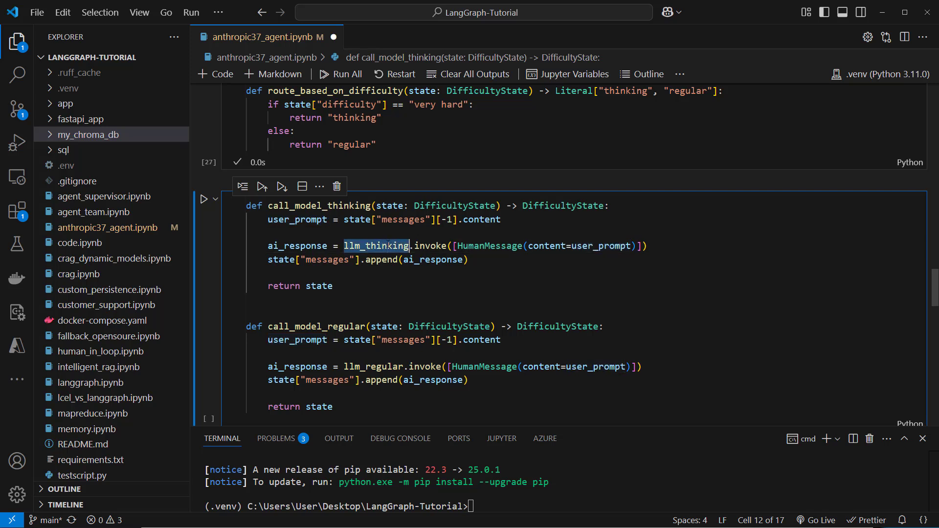
{"action": "left_click", "coordinate": [370, 367]}
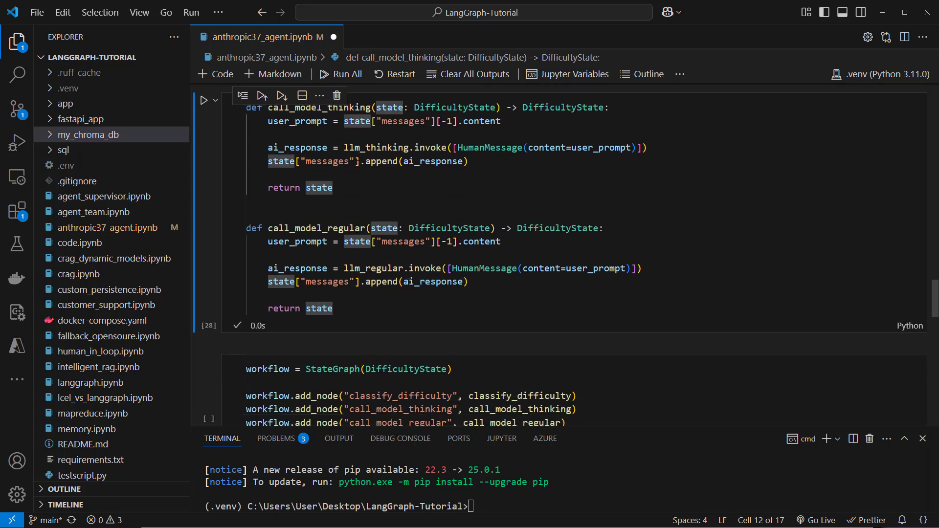
{"action": "left_click", "coordinate": [247, 202]}
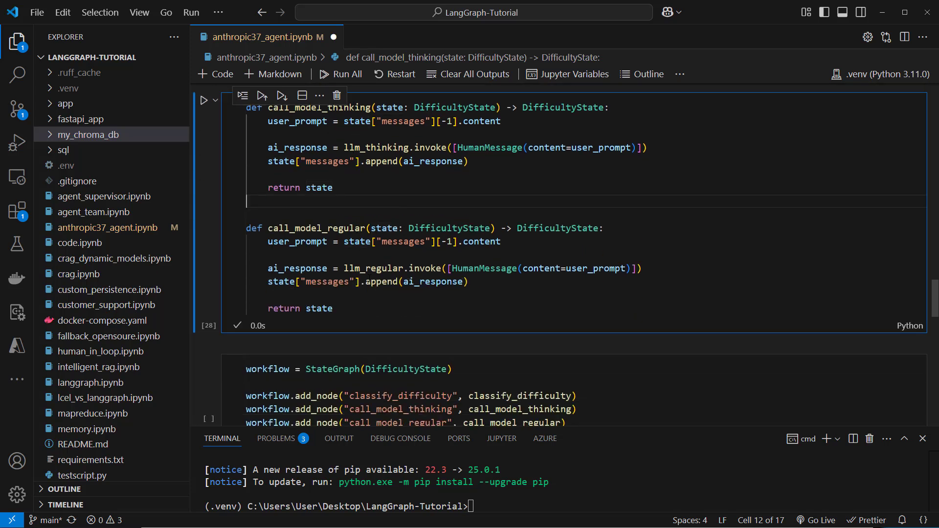
{"action": "scroll", "scroll_direction": "down", "scroll_amount": 3}
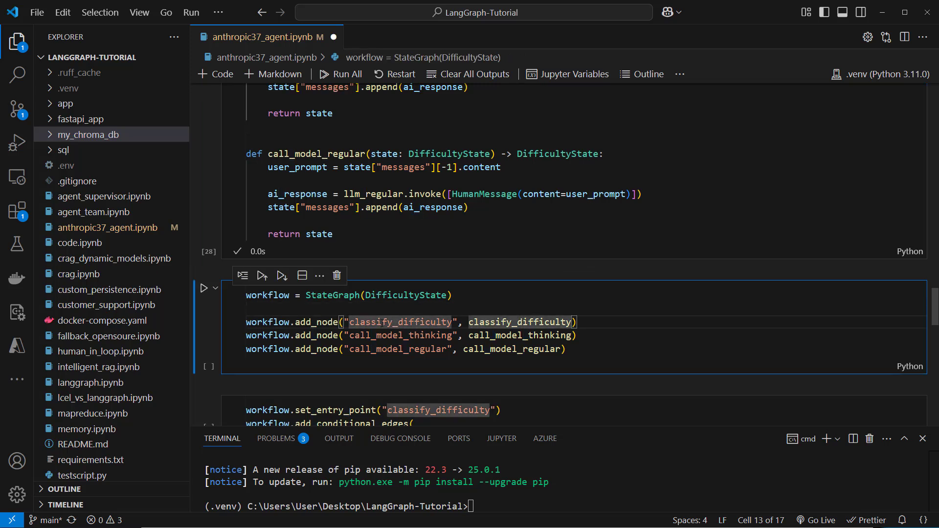
{"action": "mouse_move", "coordinate": [520, 322]}
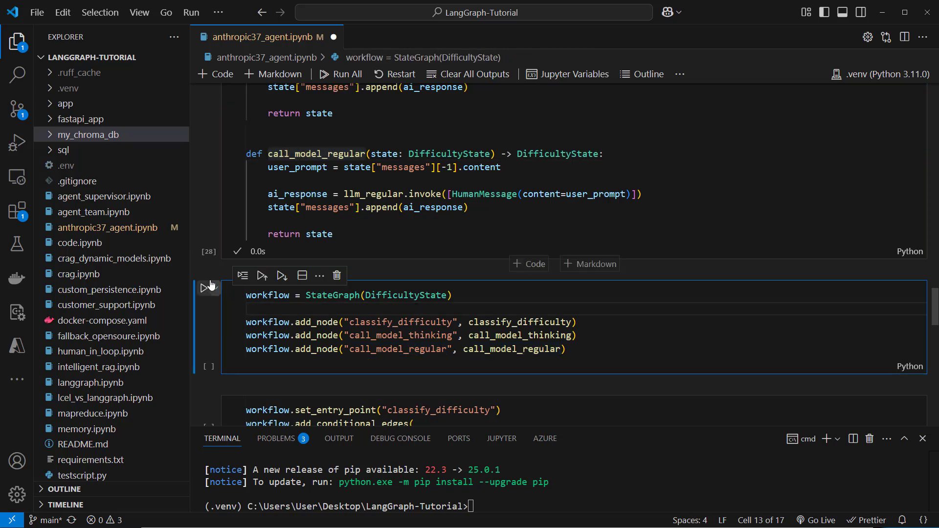
Step: Run the cell adding classify_difficulty, call_model_thinking and call_model_regular nodes to the workflow
{"action": "left_click", "coordinate": [204, 286]}
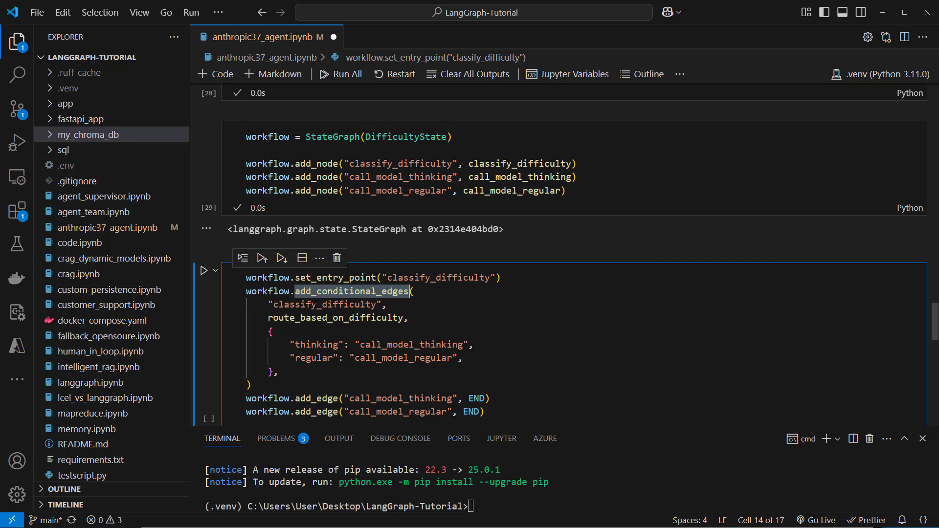
Step: Review add_conditional_edges with route_based_on_difficulty and the compile cell, then scroll to the diagram cell
{"action": "double_click", "coordinate": [323, 304]}
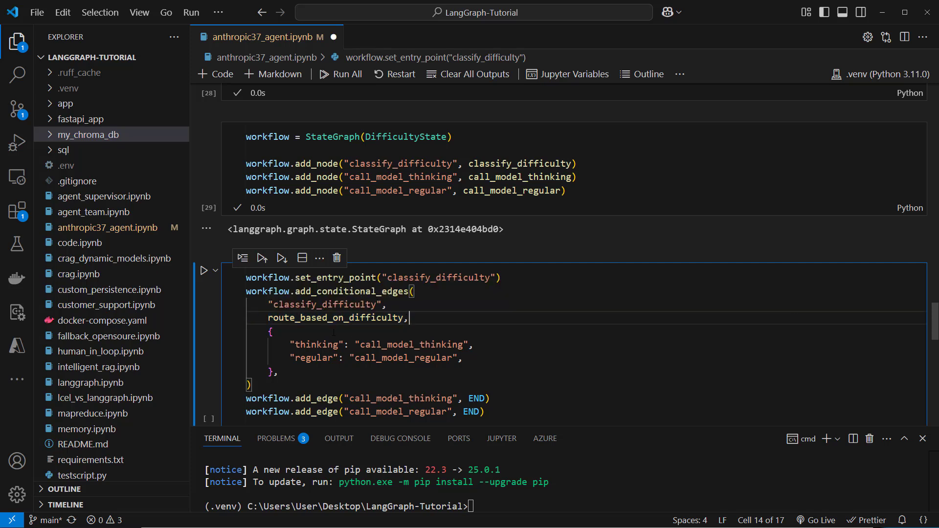
{"action": "double_click", "coordinate": [334, 318]}
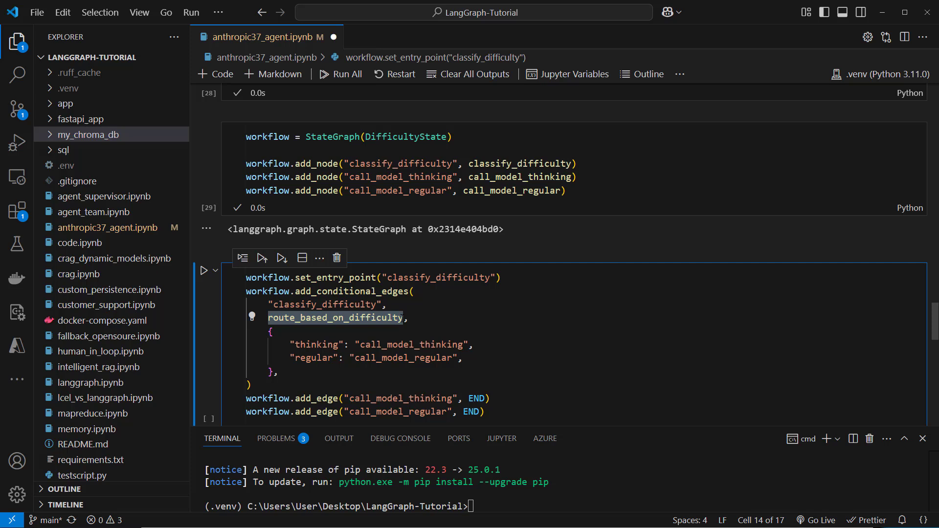
{"action": "double_click", "coordinate": [315, 344]}
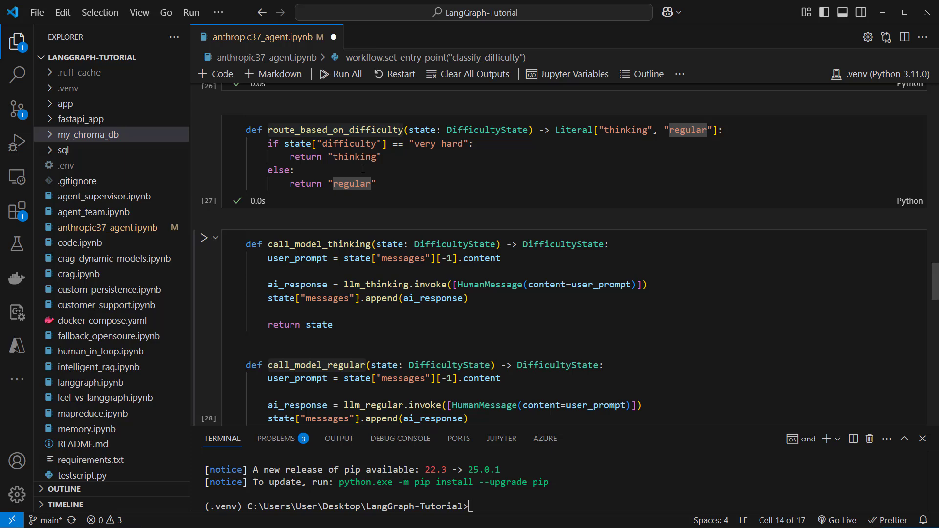
{"action": "scroll", "scroll_direction": "down", "scroll_amount": 3}
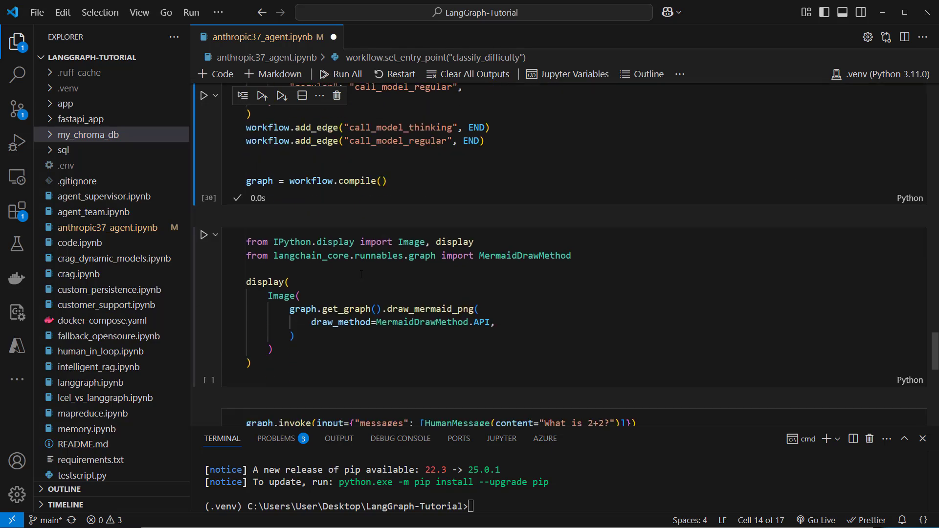
Step: Run the graph-display cell and view the Mermaid diagram routing classify_difficulty to two model nodes
{"action": "left_click", "coordinate": [203, 234]}
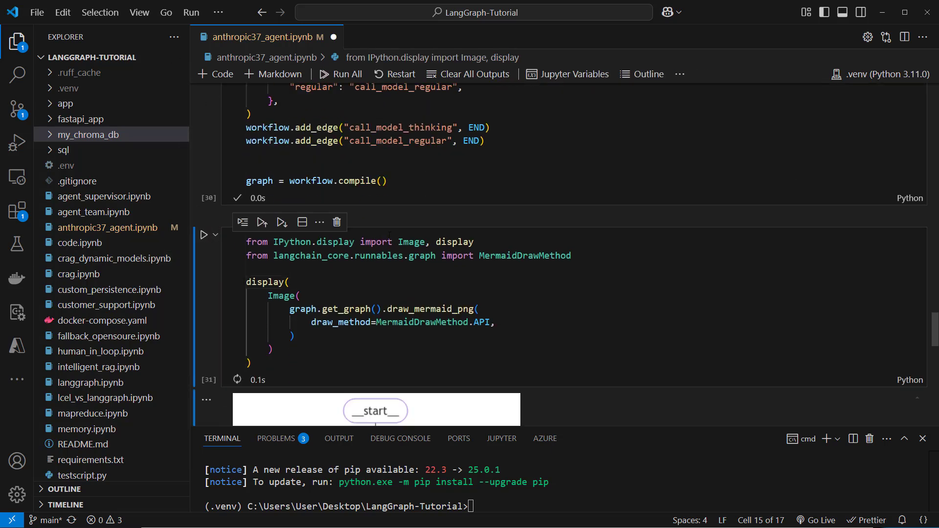
{"action": "scroll", "scroll_direction": "down", "scroll_amount": 3}
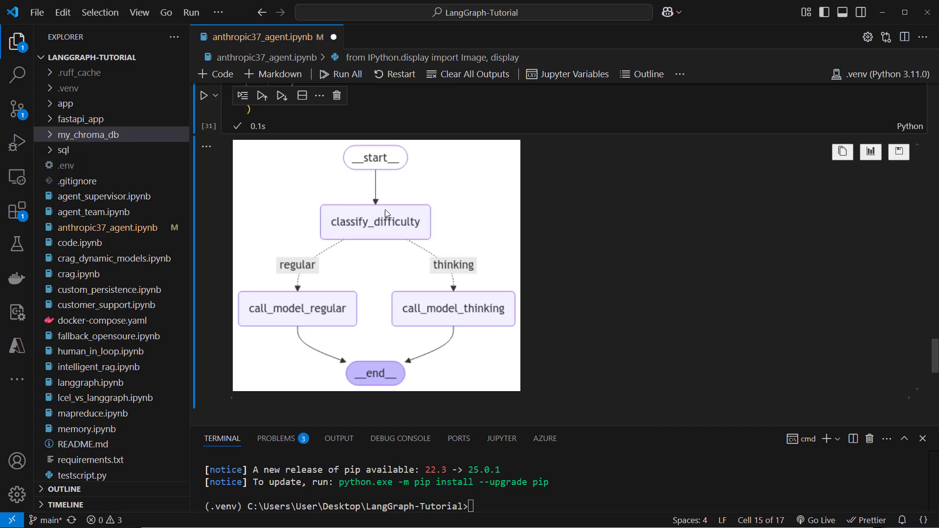
{"action": "mouse_move", "coordinate": [364, 226]}
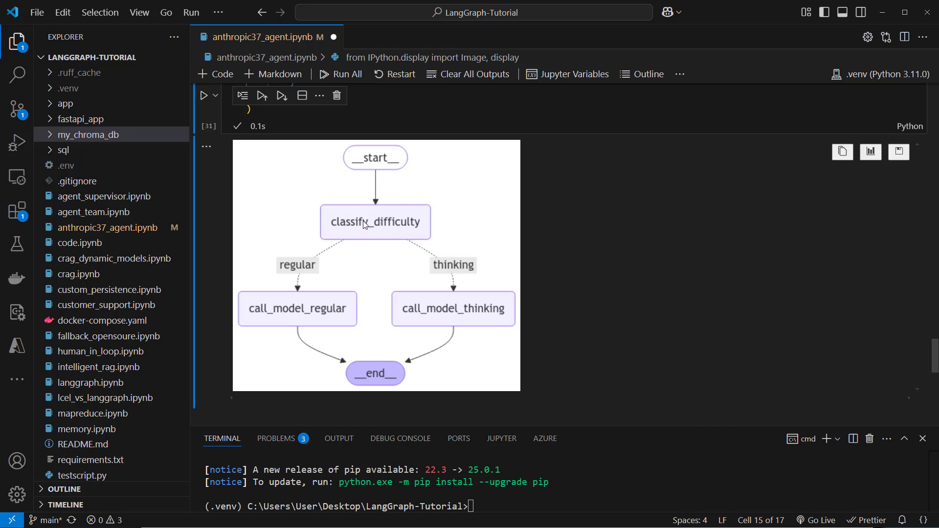
{"action": "mouse_move", "coordinate": [437, 360]}
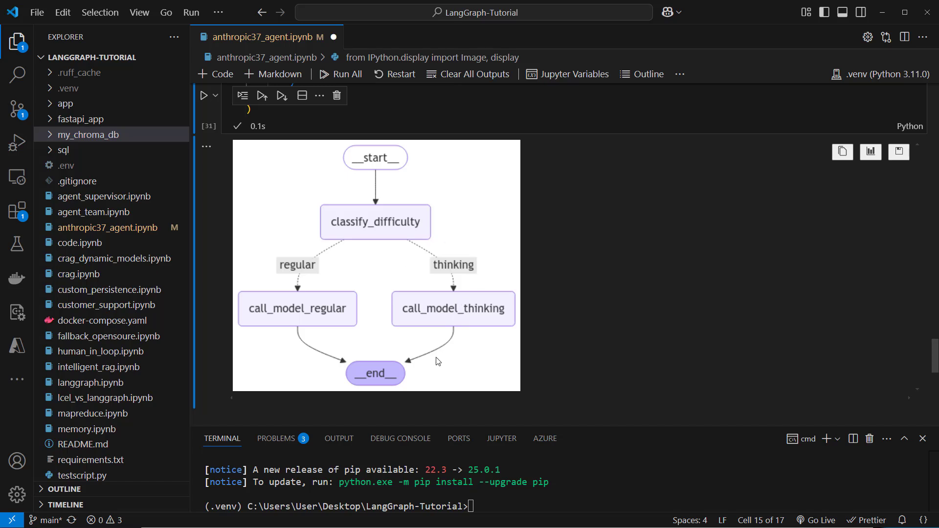
{"action": "mouse_move", "coordinate": [395, 256]}
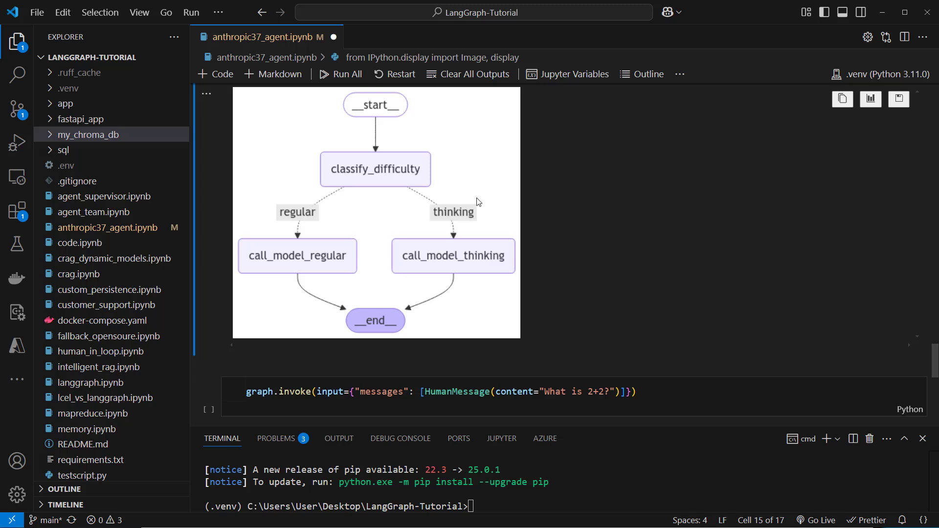
{"action": "mouse_move", "coordinate": [281, 282]}
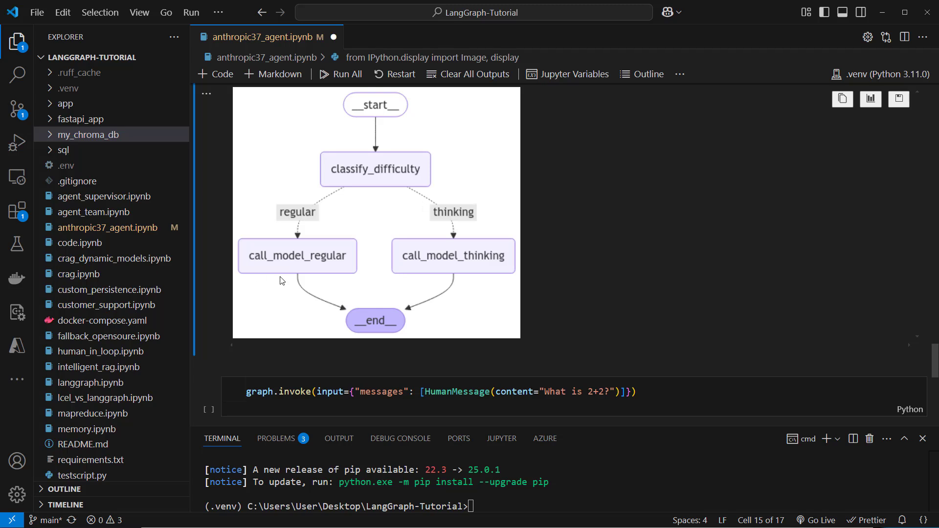
{"action": "scroll", "scroll_direction": "down", "scroll_amount": 3}
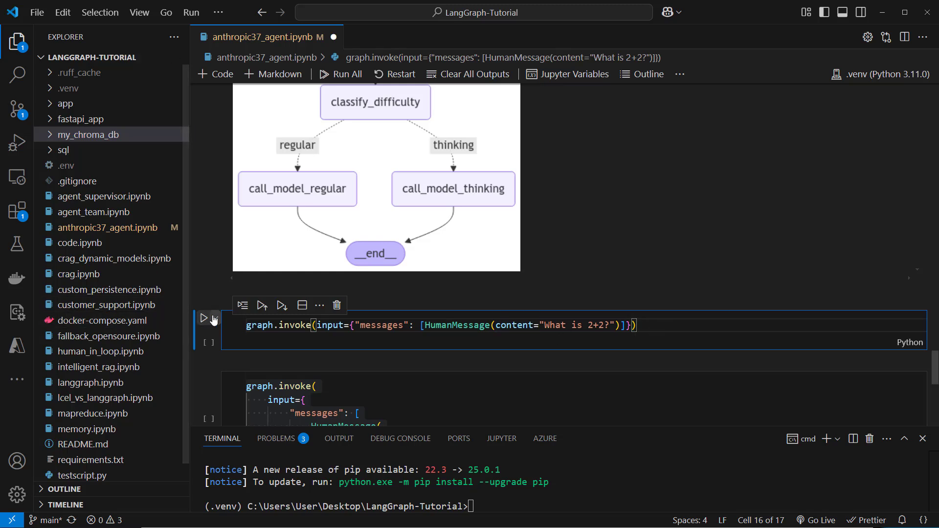
Step: Invoke the agent on 'What is 2+2?' and the Fermat's Last Theorem proof request
{"action": "left_click", "coordinate": [203, 317]}
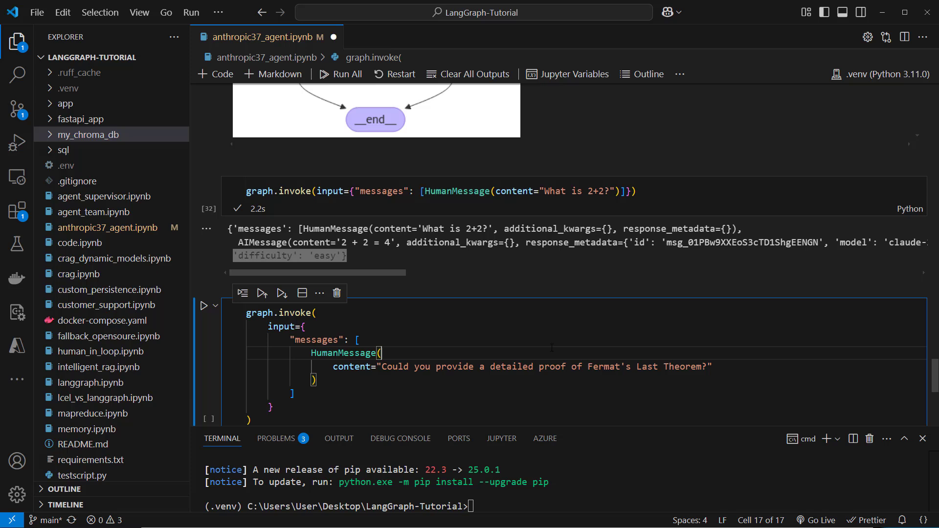
{"action": "left_click_drag", "start_coordinate": [490, 366], "coordinate": [712, 366]}
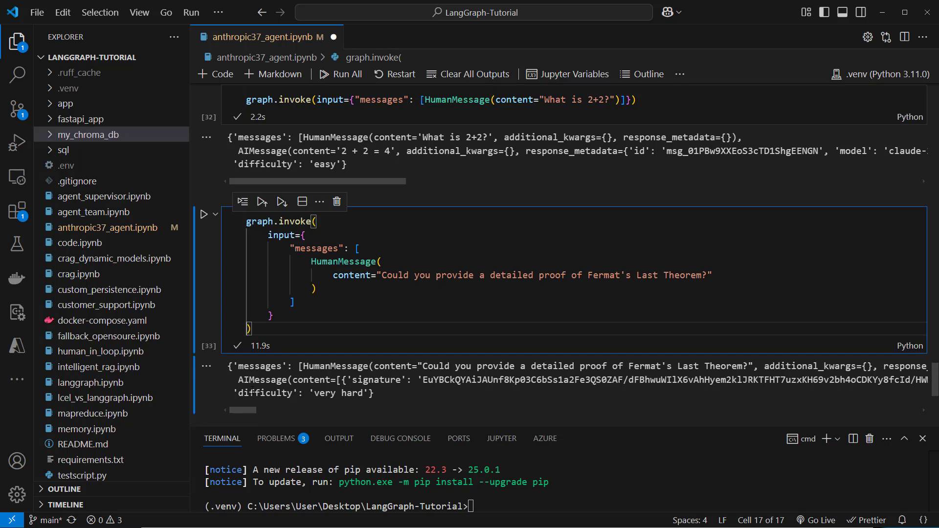
Step: Select the Fermat run's AIMessage output and scroll through its content
{"action": "double_click", "coordinate": [341, 392]}
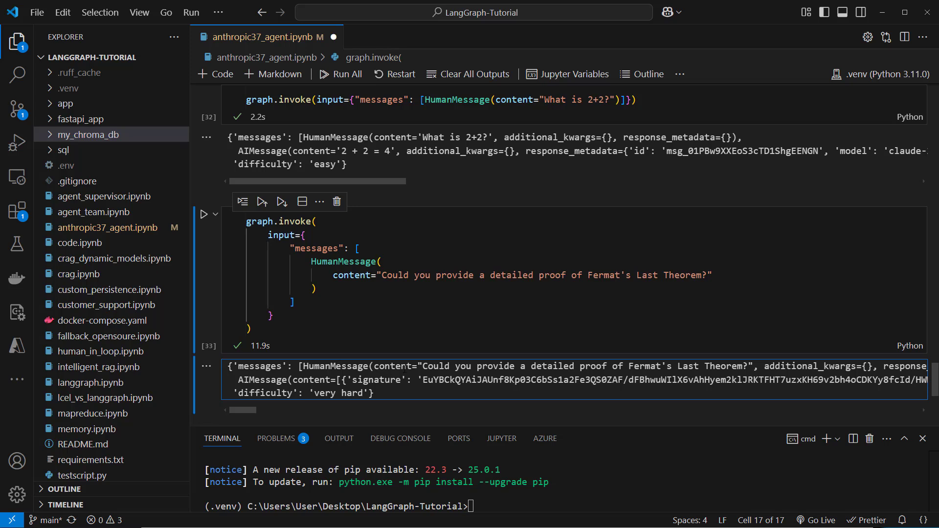
{"action": "left_click_drag", "start_coordinate": [329, 379], "coordinate": [515, 380]}
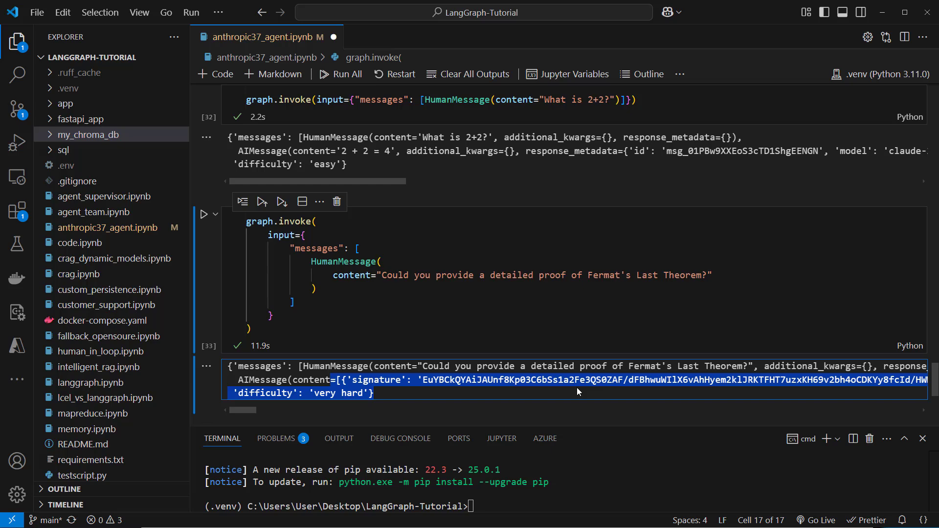
{"action": "scroll", "scroll_direction": "right", "scroll_amount": 3}
{"action": "type", "text": "result = "}
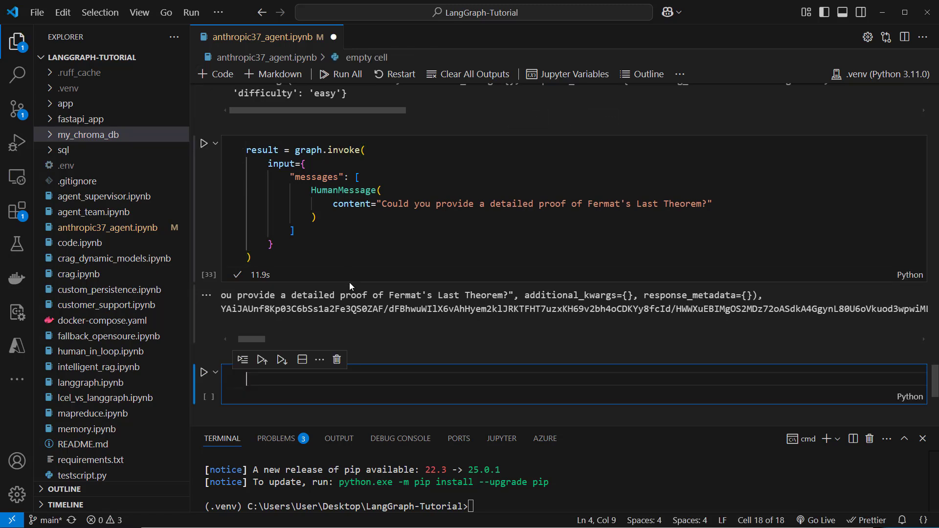
Step: Display result and its second message, result["messages"][1]
{"action": "type", "text": "result.content[1][\"text\"]"}
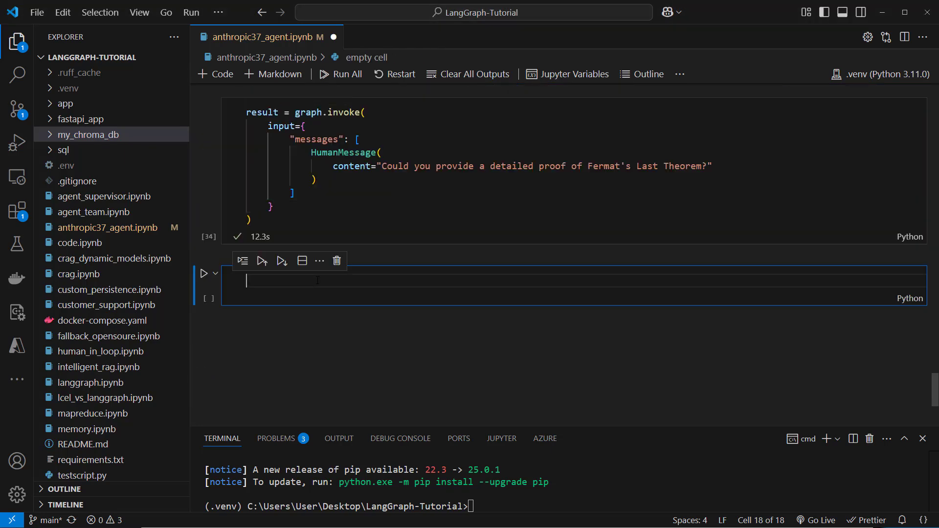
{"action": "type", "text": "result"}
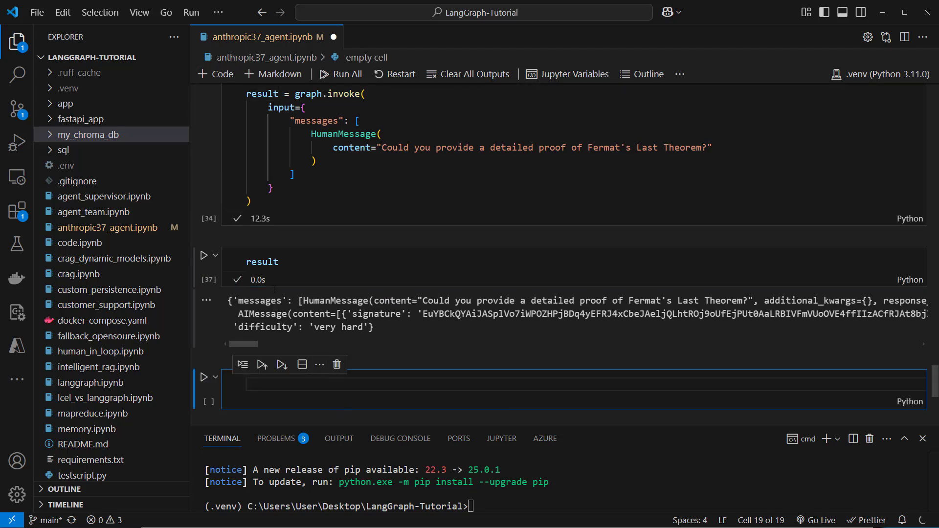
{"action": "type", "text": "result["}
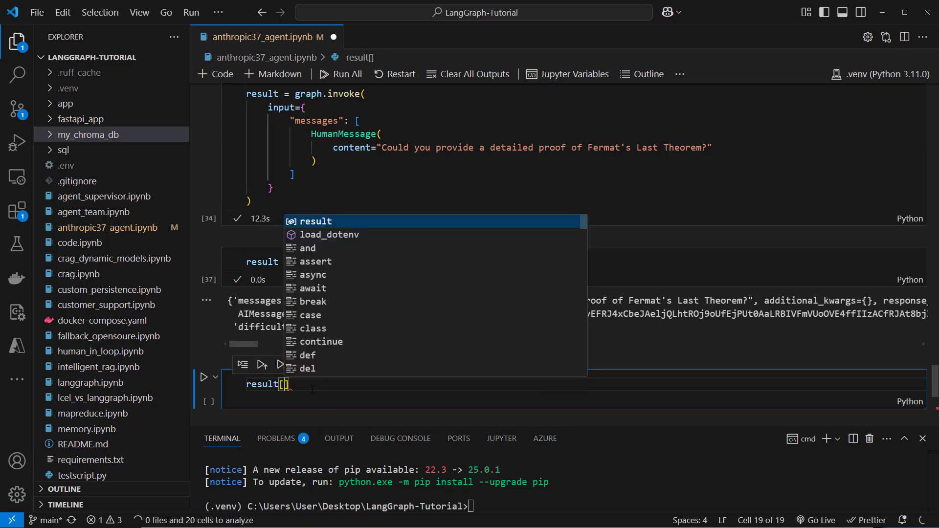
{"action": "type", "text": "\"messages\""}
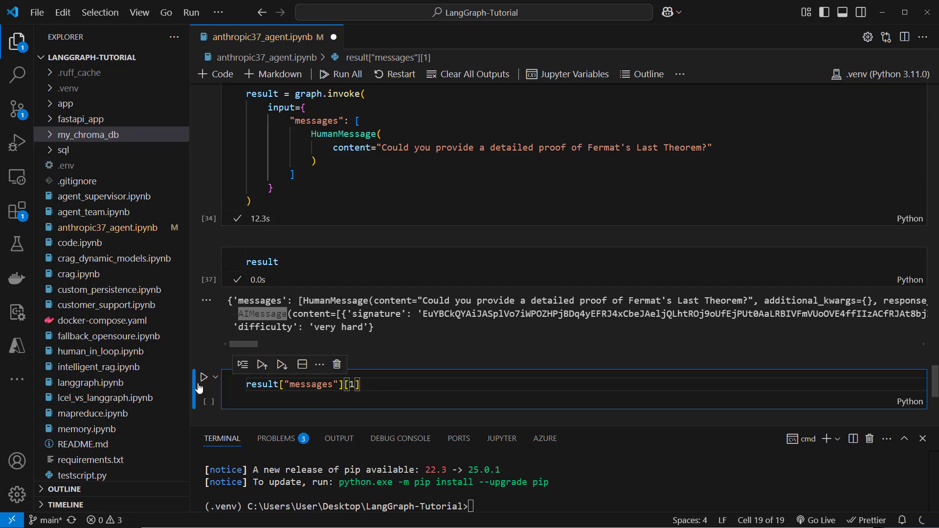
{"action": "left_click", "coordinate": [205, 377]}
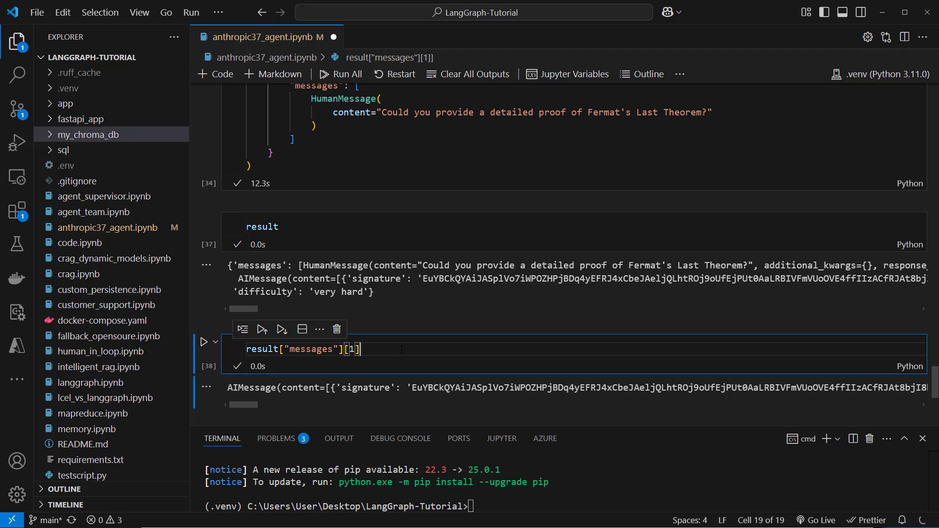
Step: Extract the reply text with result["messages"][1].content[1]["text"]
{"action": "type", "text": ".content[]"}
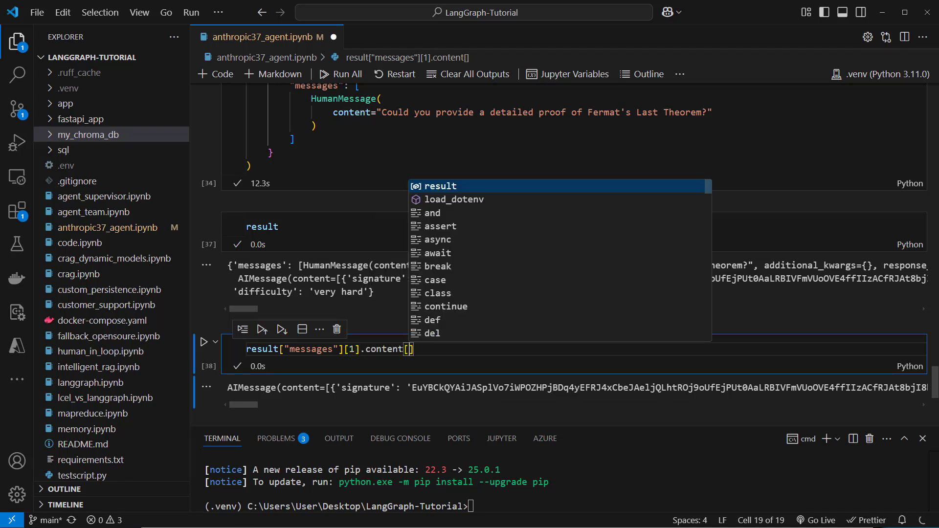
{"action": "type", "text": "1"}
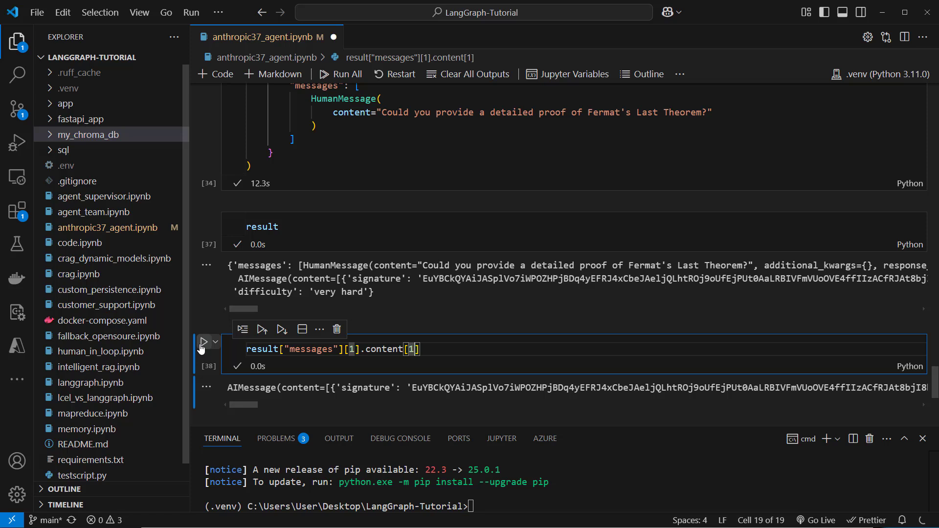
{"action": "left_click", "coordinate": [205, 341]}
{"action": "type", "text": "[\"text\""}
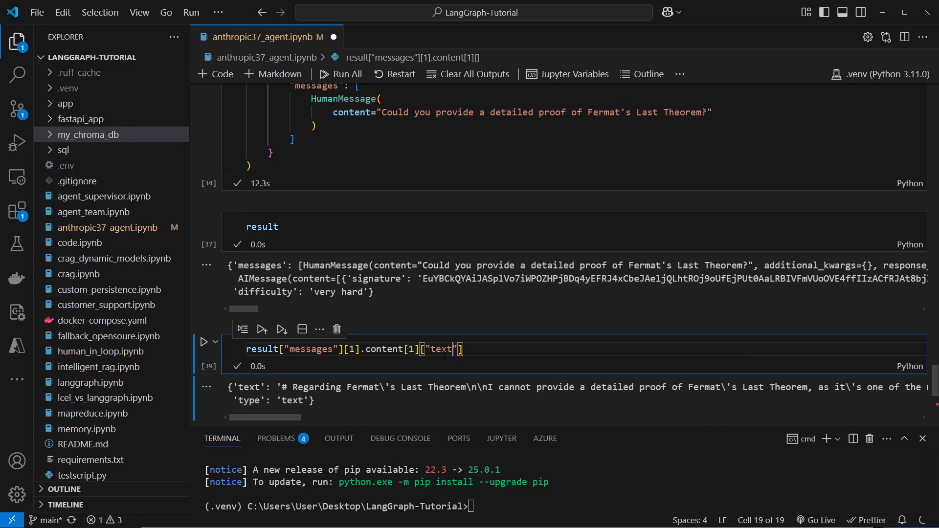
{"action": "left_click", "coordinate": [204, 341]}
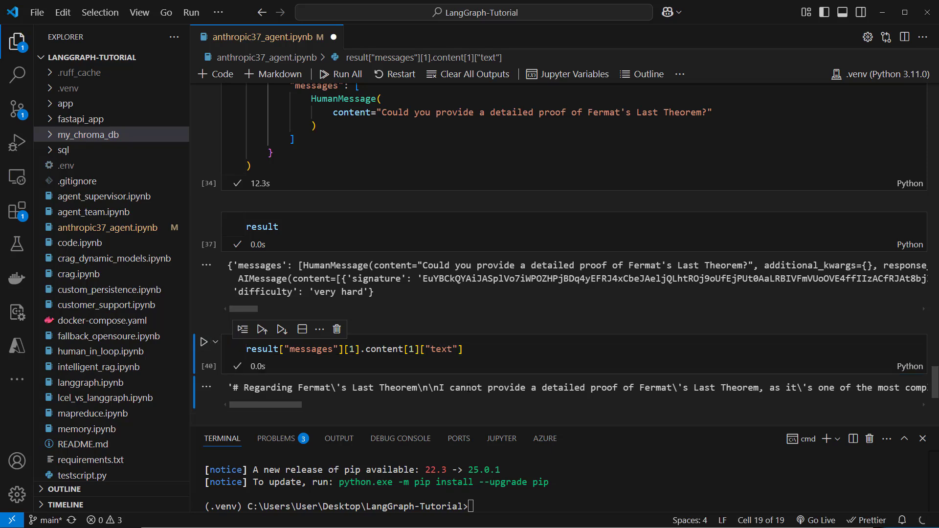